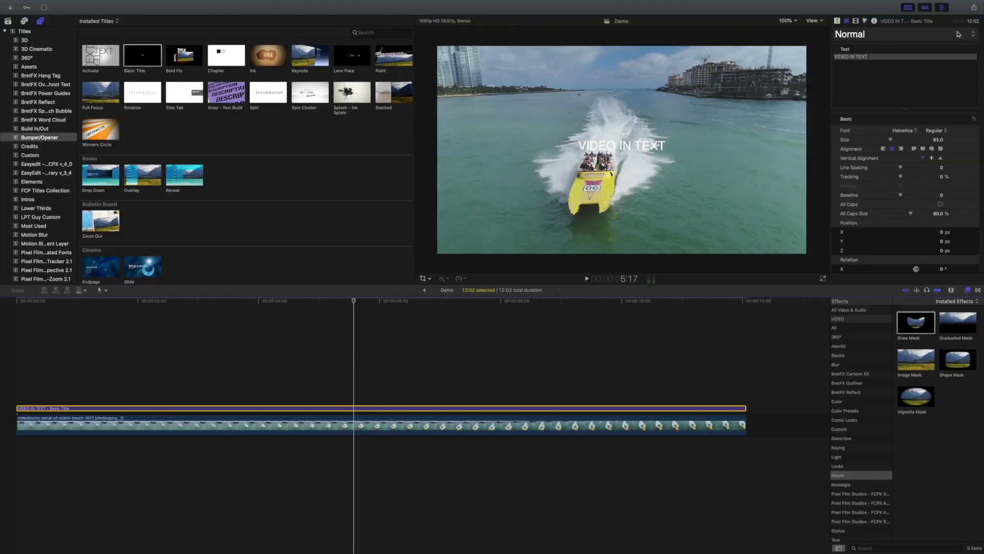
Hide Final Cut Pro to reveal the Finder desktop and its loose media files.
click(847, 59)
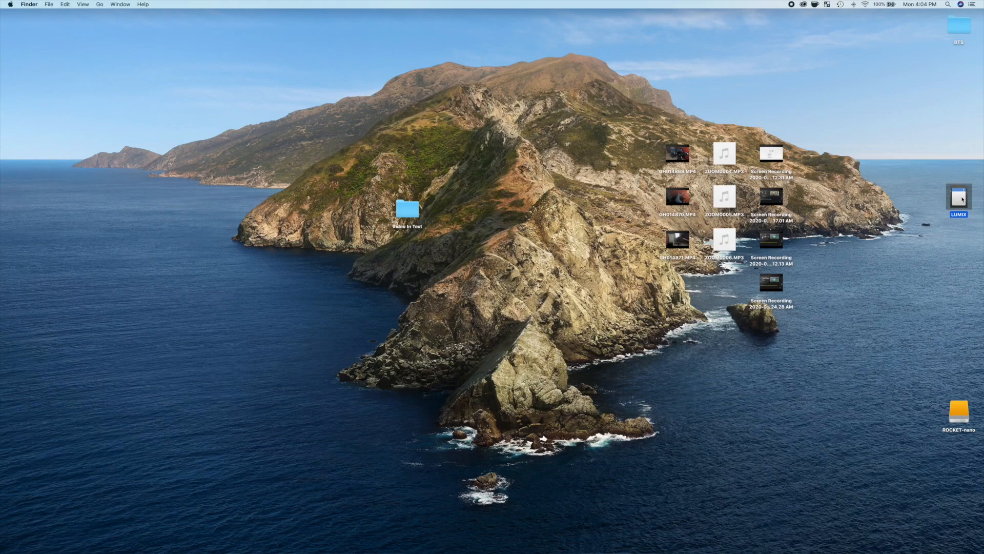
Copy the P1020 MP4 clips from LUMIX > 102_PANA onto the desktop.
double_click(959, 197)
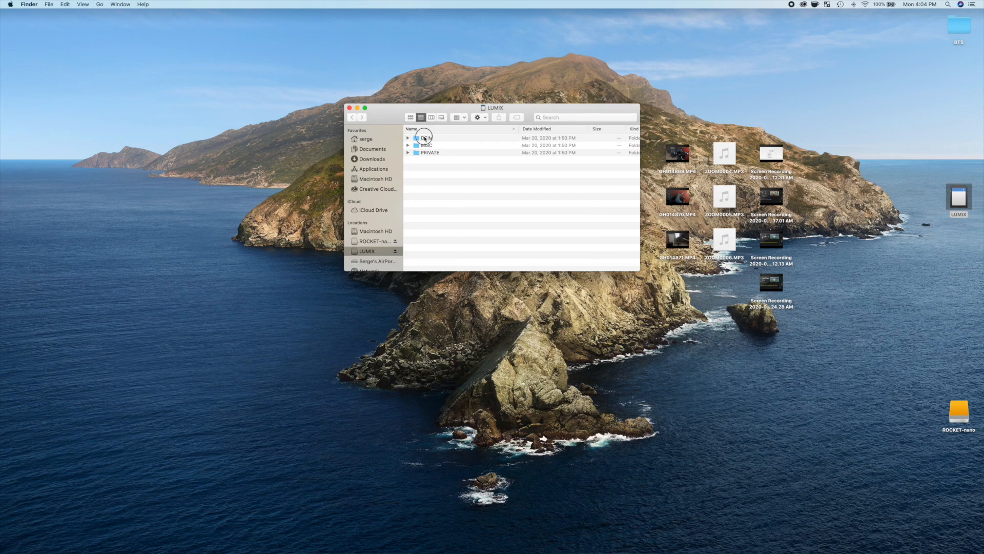
double_click(425, 137)
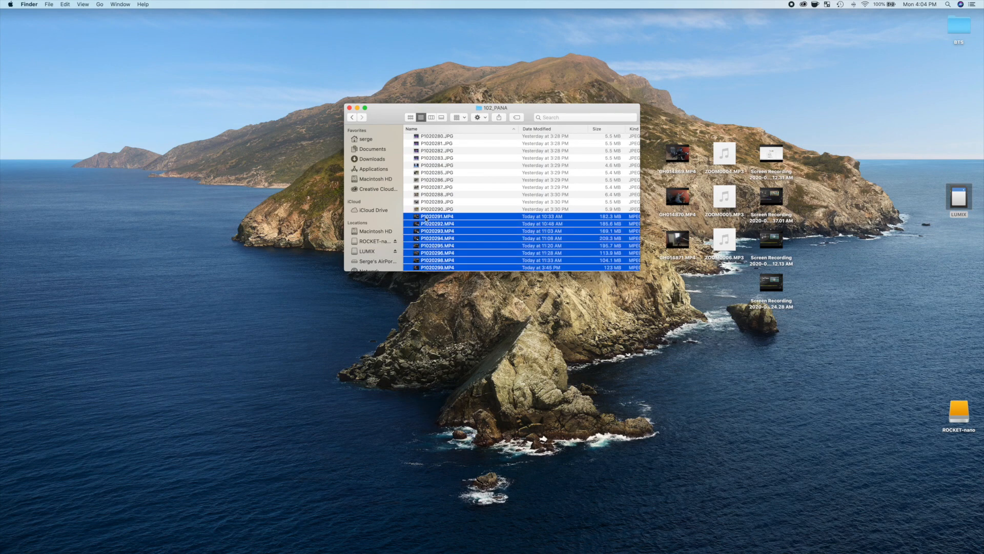
drag(433, 217, 848, 248)
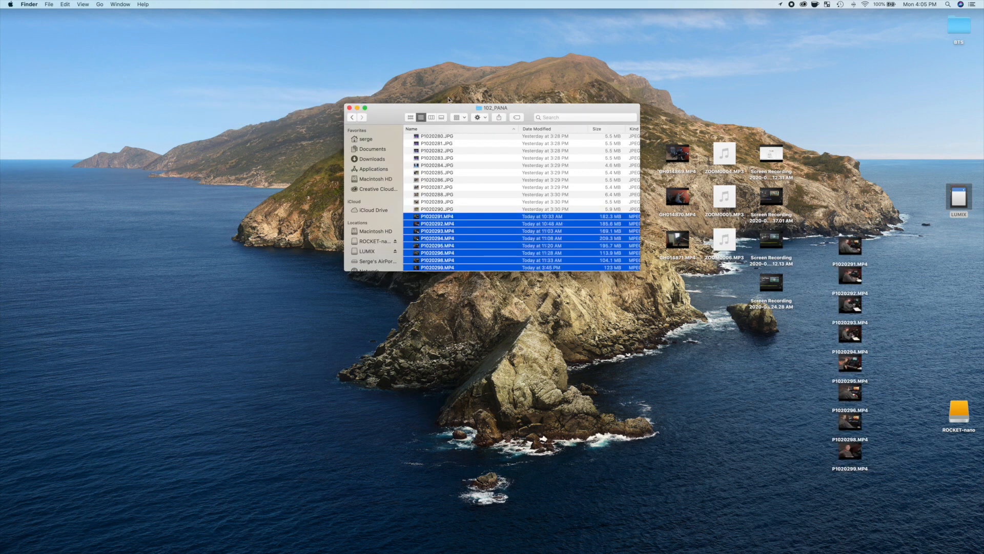
click(350, 107)
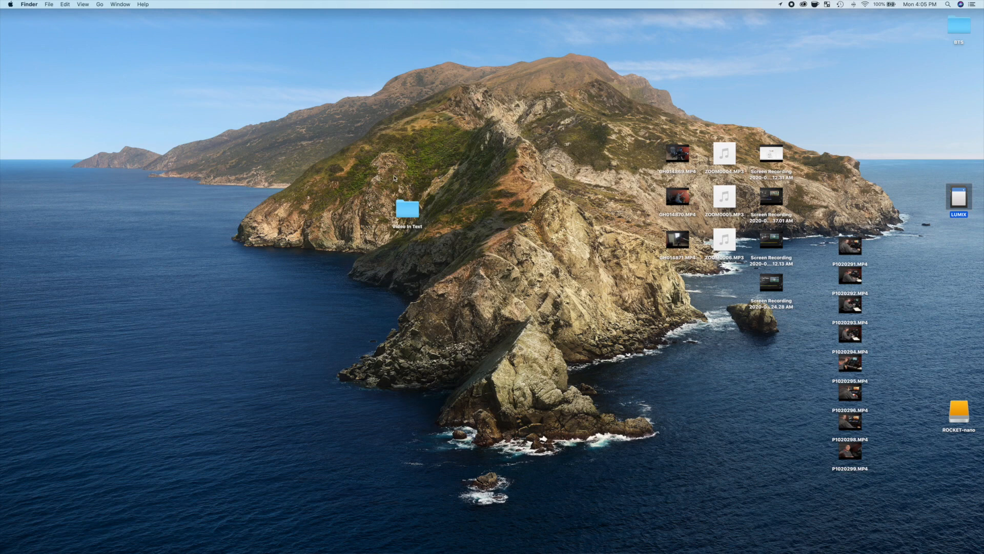
Browse into the Video In Text folder and its Still Images subfolder.
click(406, 208)
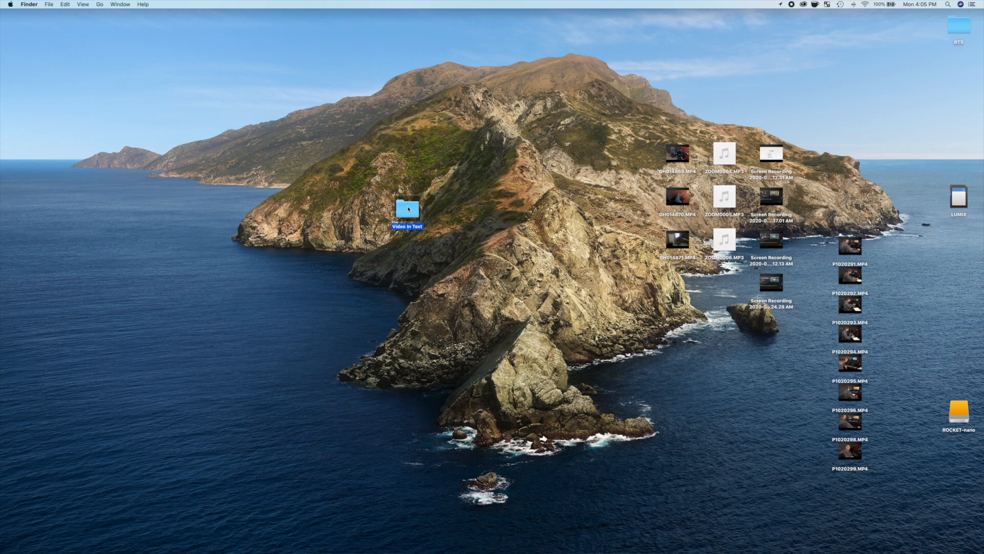
double_click(407, 208)
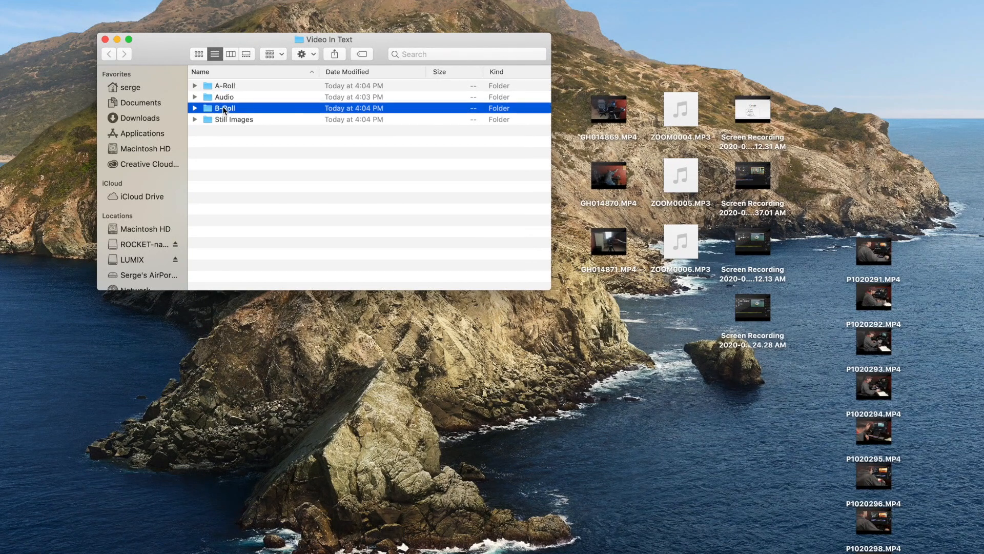
click(233, 119)
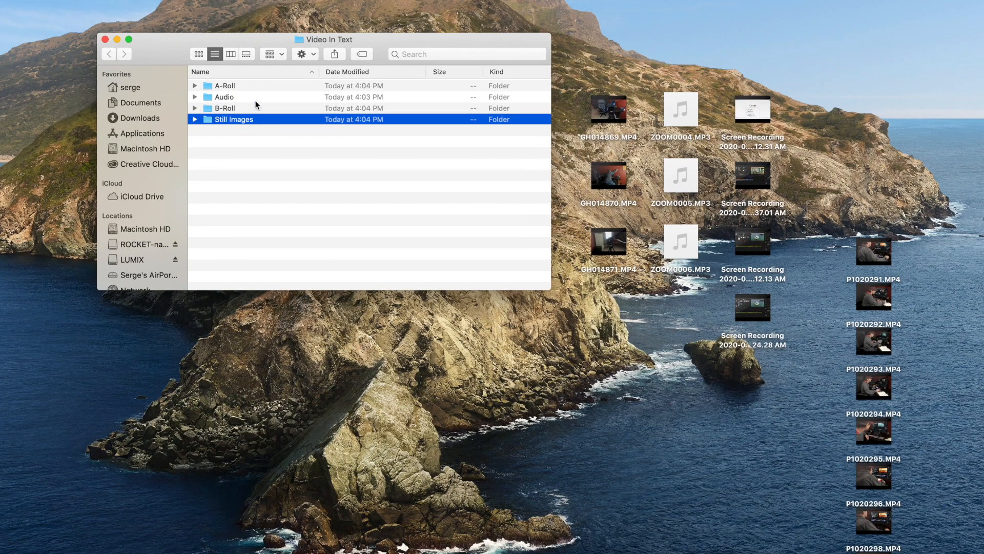
double_click(225, 85)
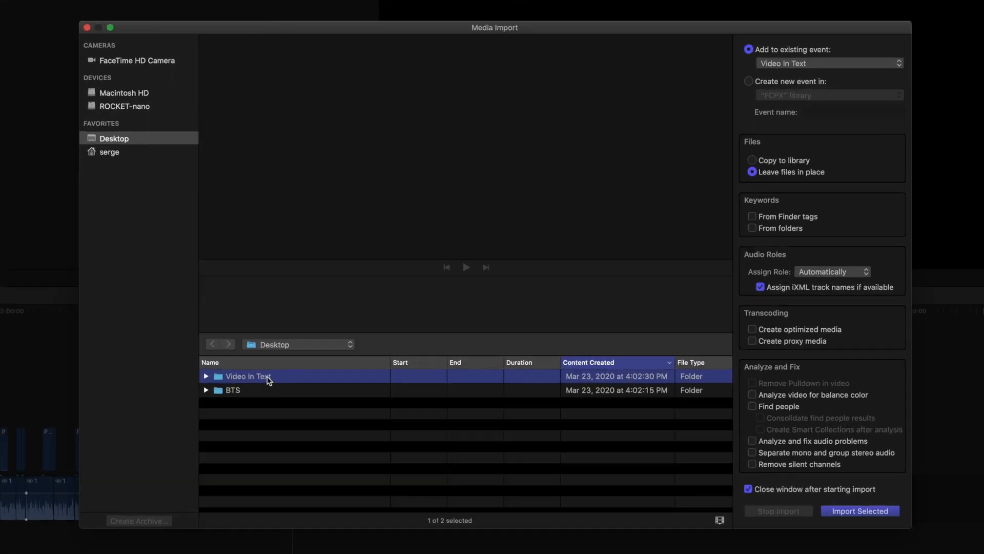
Import the Video In Text folder, copying to library with keywords from folder names.
click(752, 160)
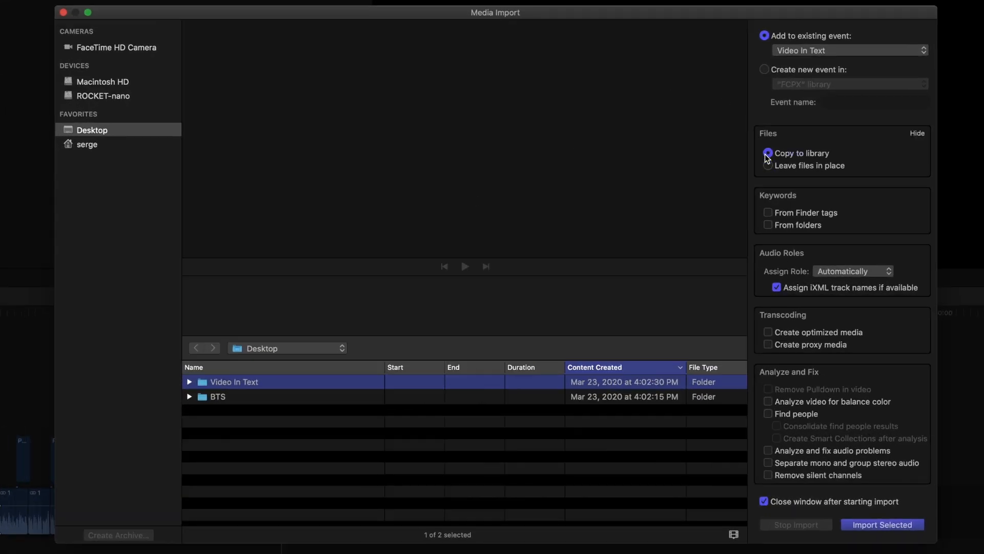
click(767, 224)
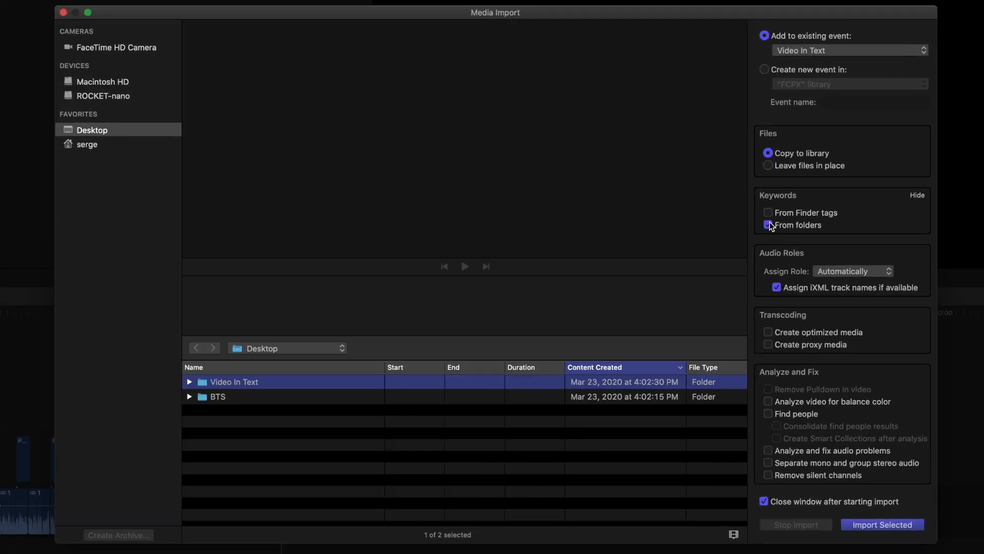
click(768, 224)
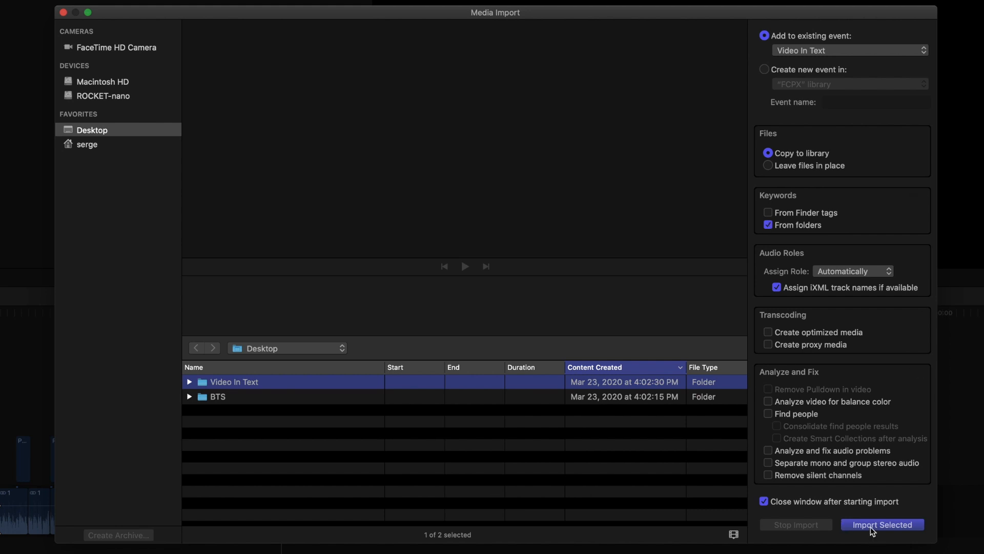
click(882, 523)
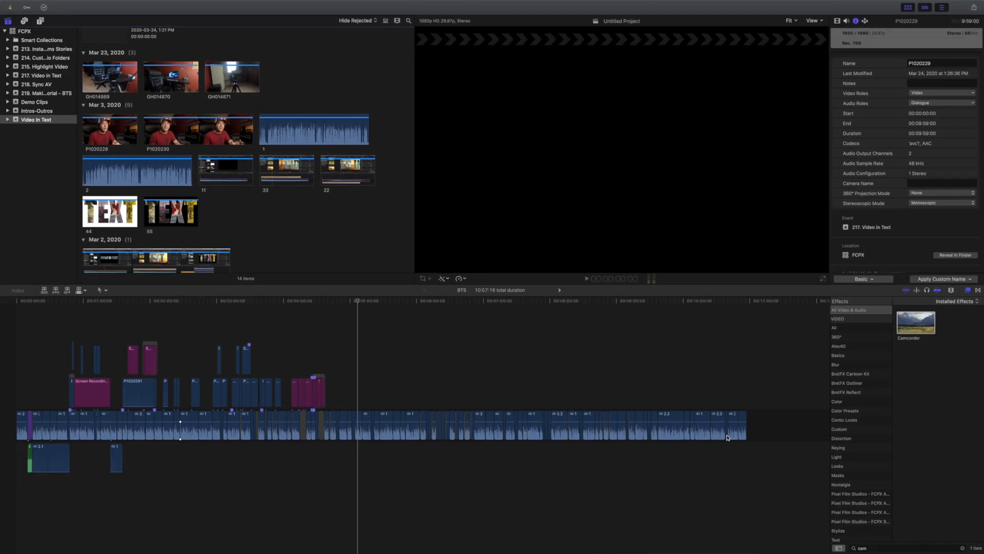
Synchronize the P1020229 camera clip with its separate audio.
click(109, 130)
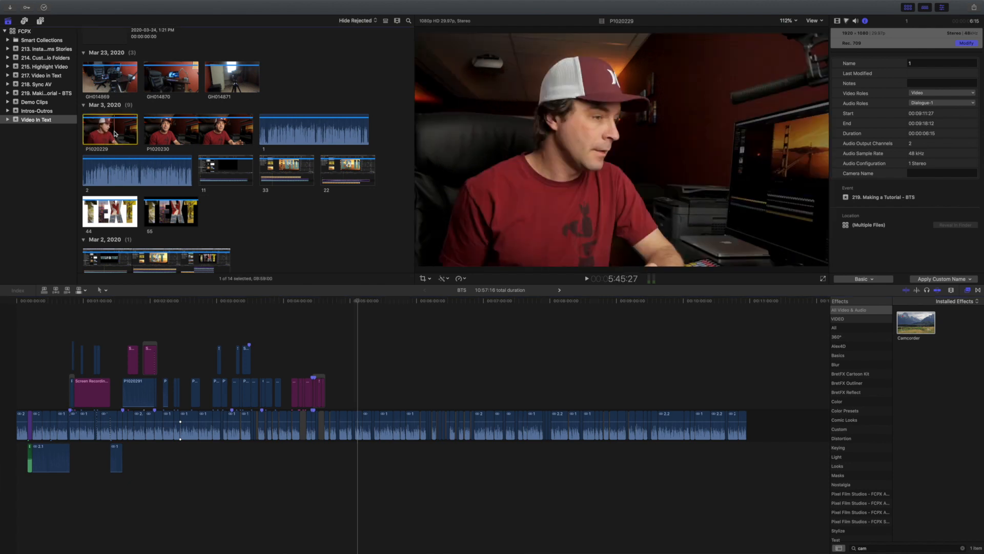
right_click(313, 129)
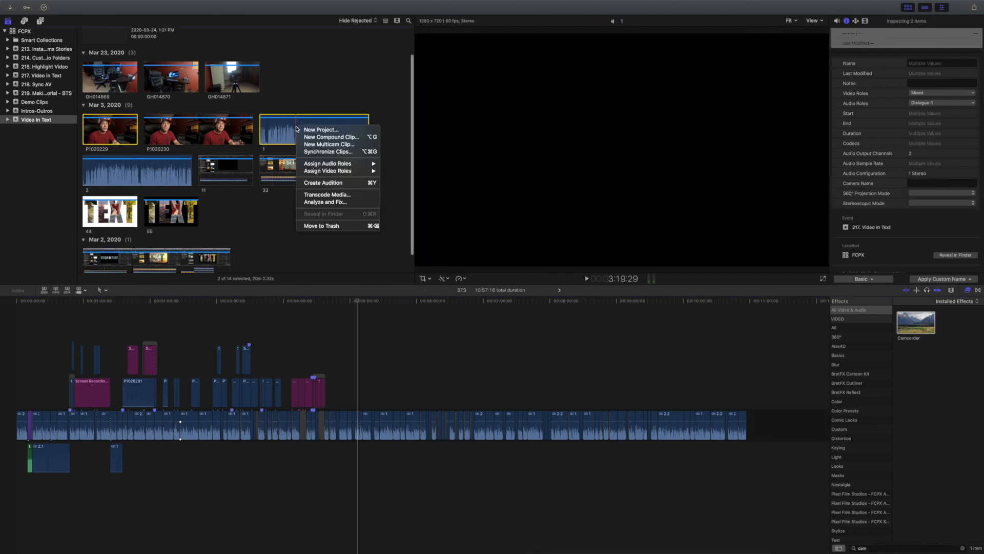
click(328, 152)
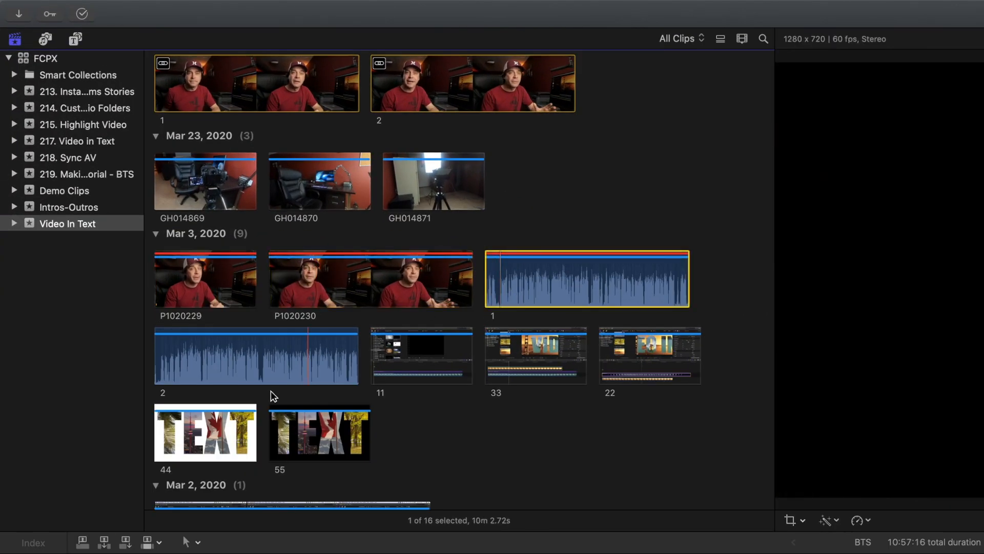
Tag the first synced clip with the A-Roll keyword.
click(679, 38)
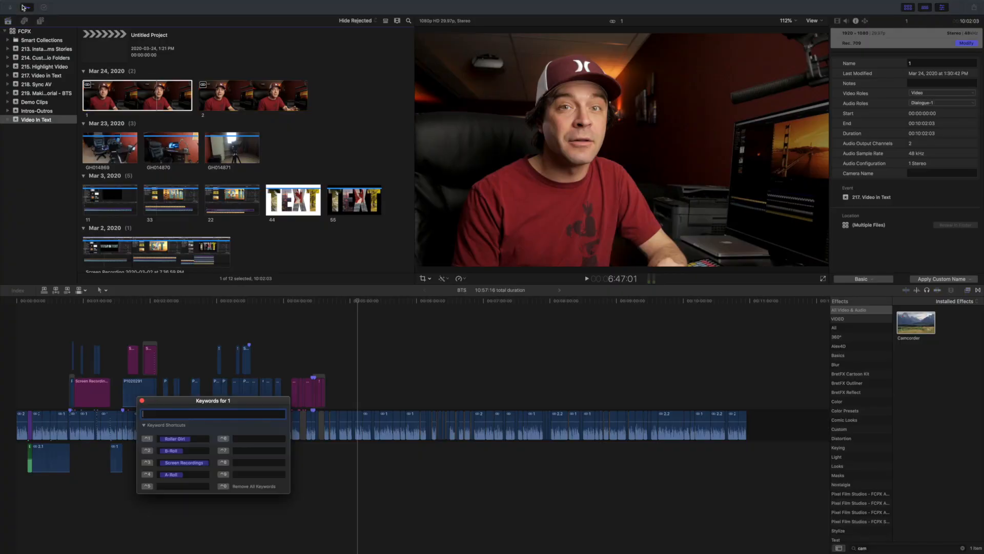
click(171, 473)
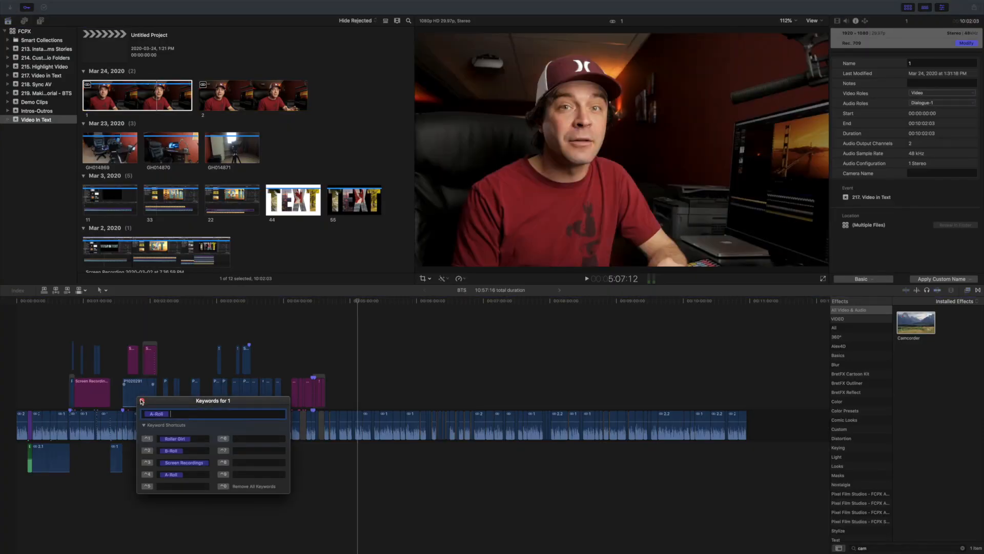
click(253, 95)
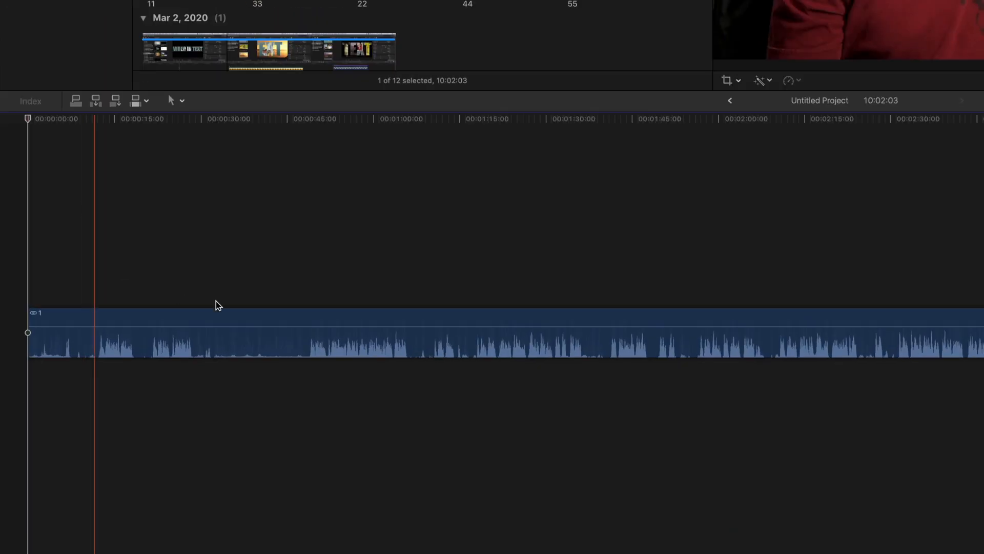
Append synced clip 1 to the Untitled Project timeline for cutting and connecting the screen recording.
click(306, 321)
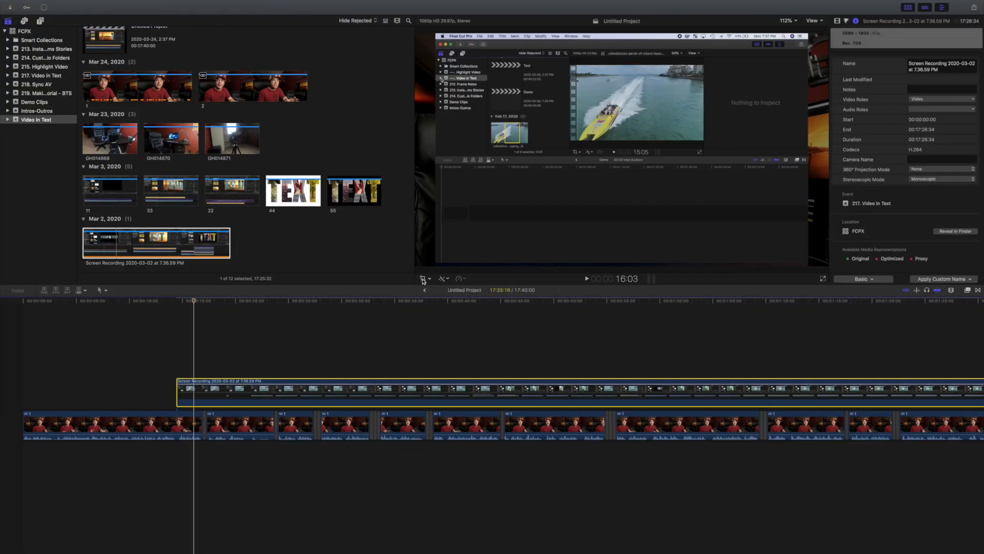
Crop the connected screen recording's frame edges using the viewer's Crop mode.
click(424, 278)
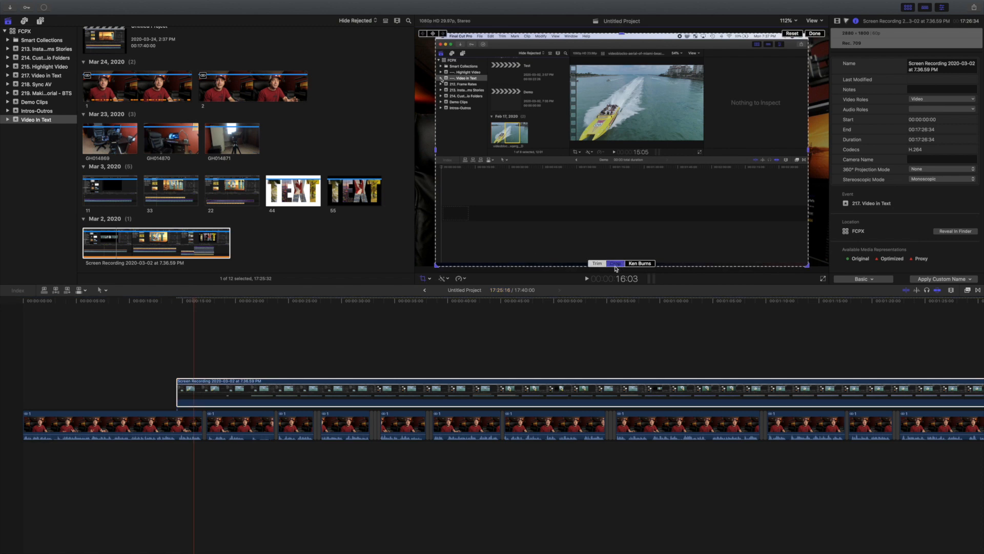
click(614, 264)
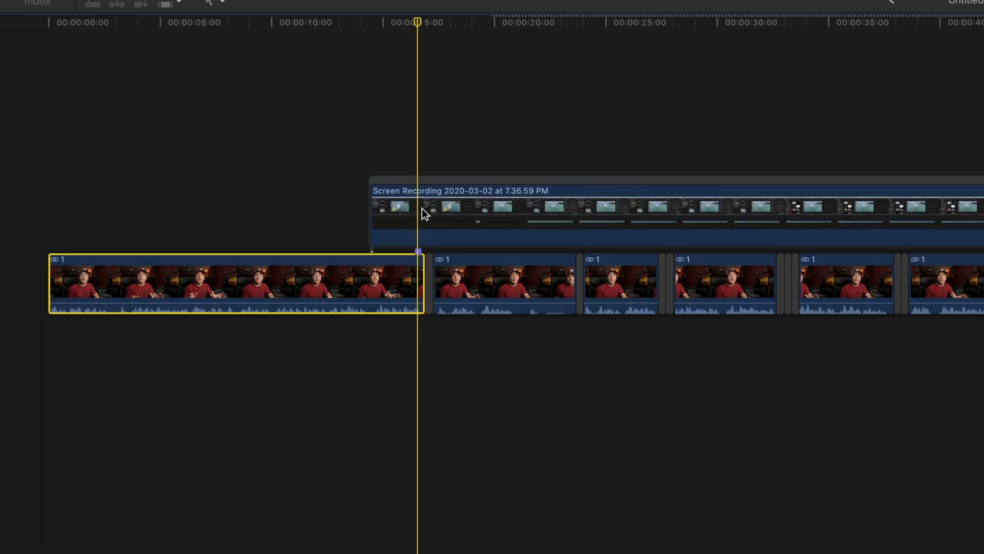
click(521, 213)
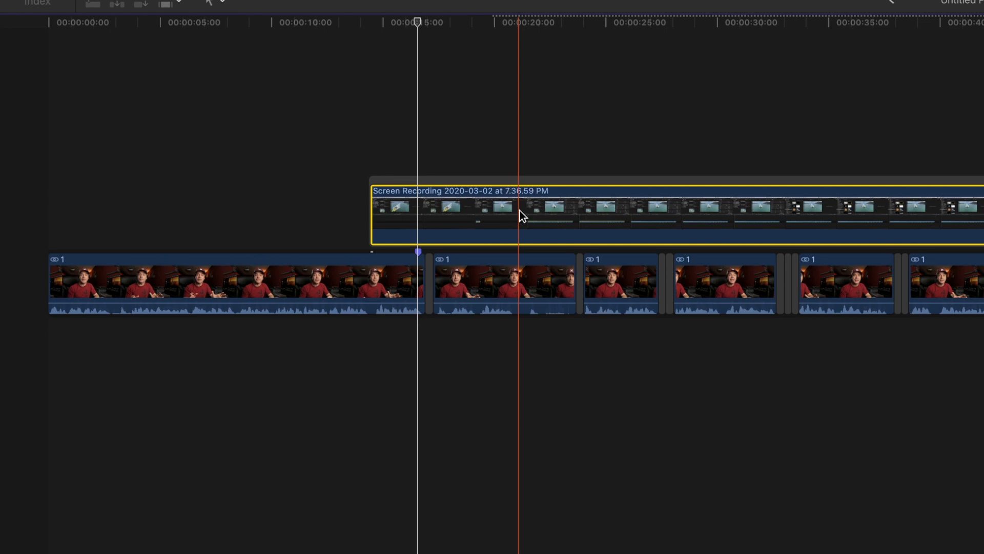